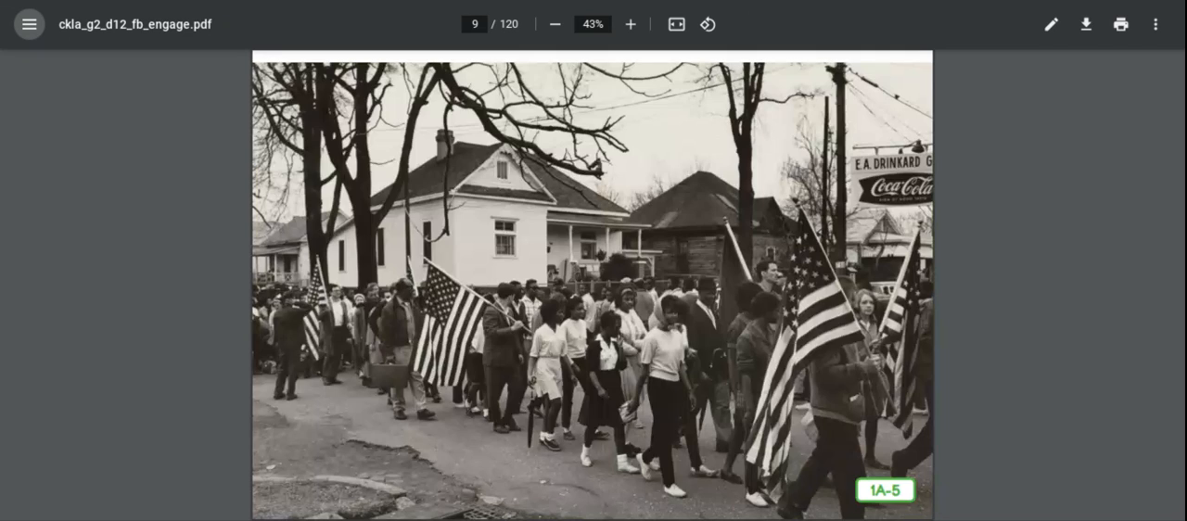
scroll(down, 3)
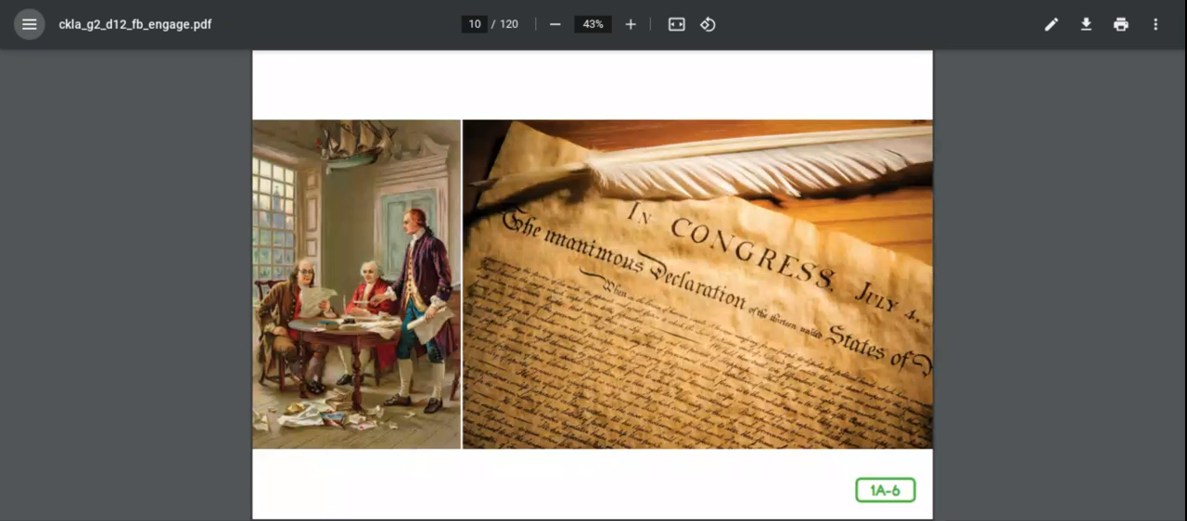
scroll(down, 3)
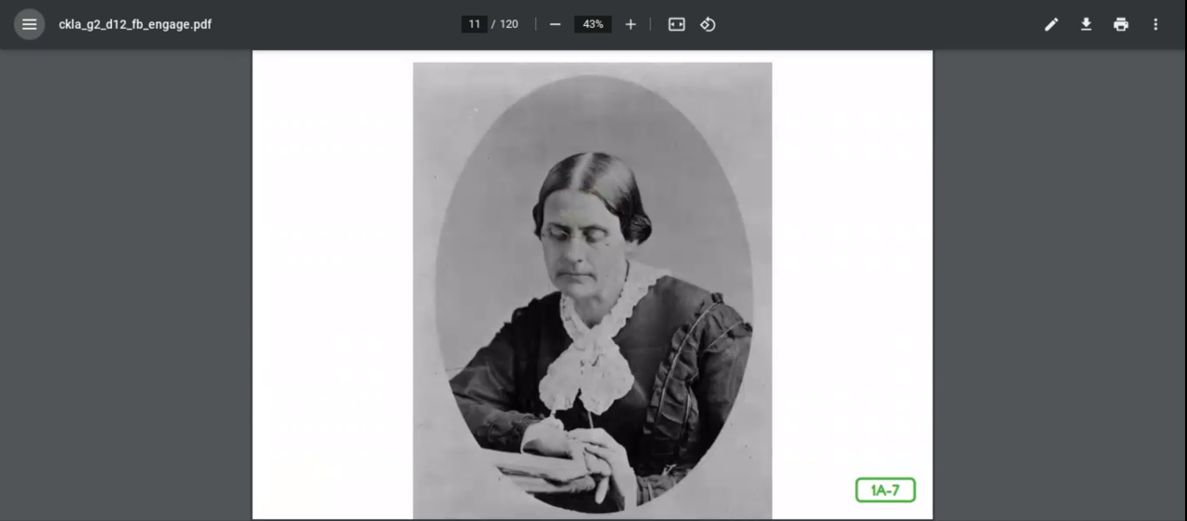
scroll(down, 3)
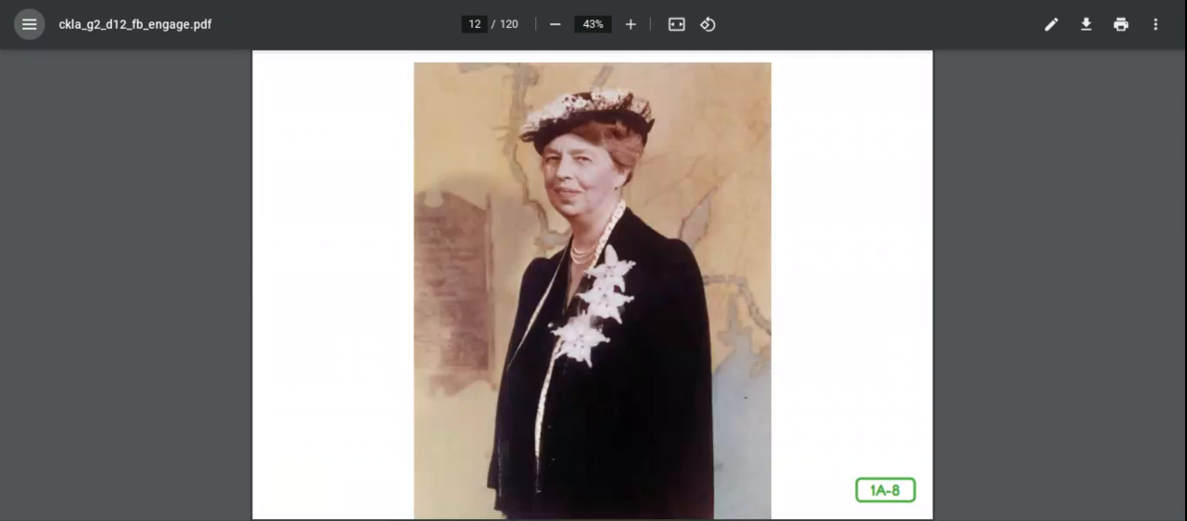
scroll(down, 3)
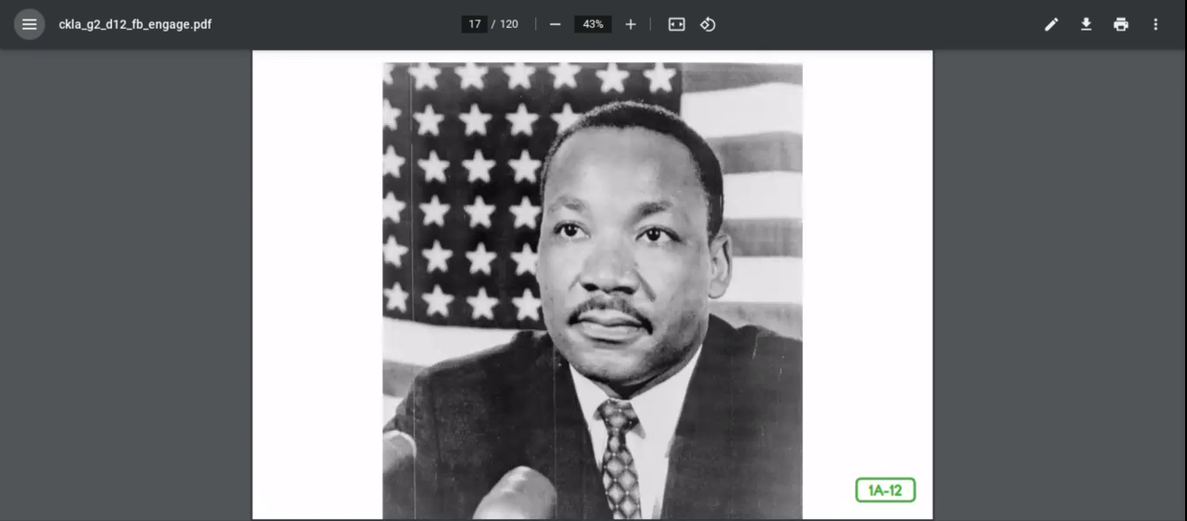
scroll(down, 3)
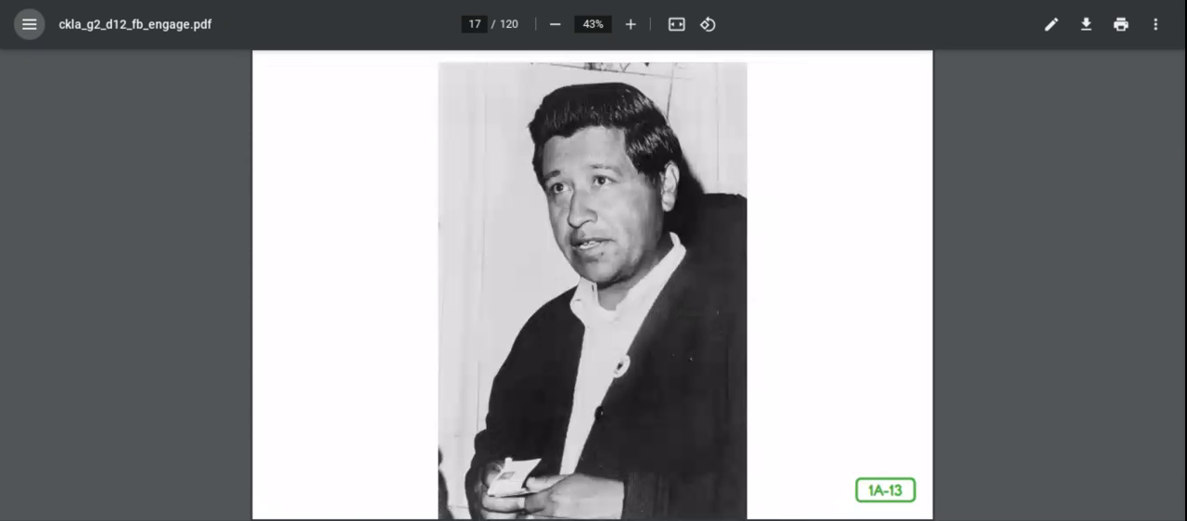